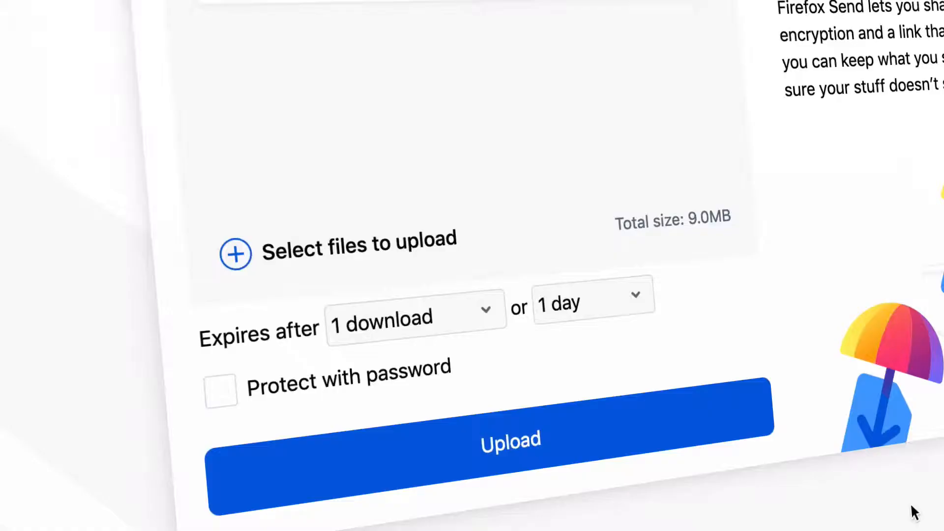
Upload the 9 MB my-private-file.mp4 with the 1 download or 1 day expiry
left_click(511, 440)
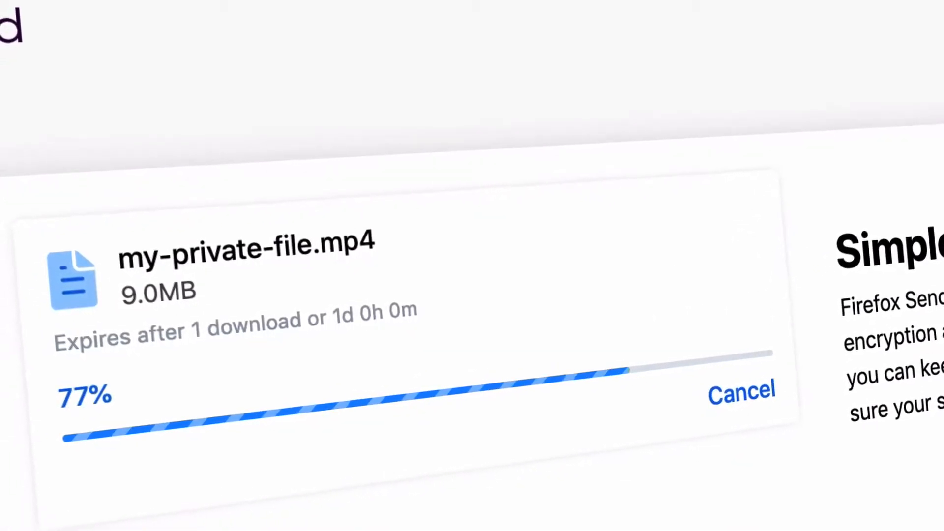
left_click(742, 390)
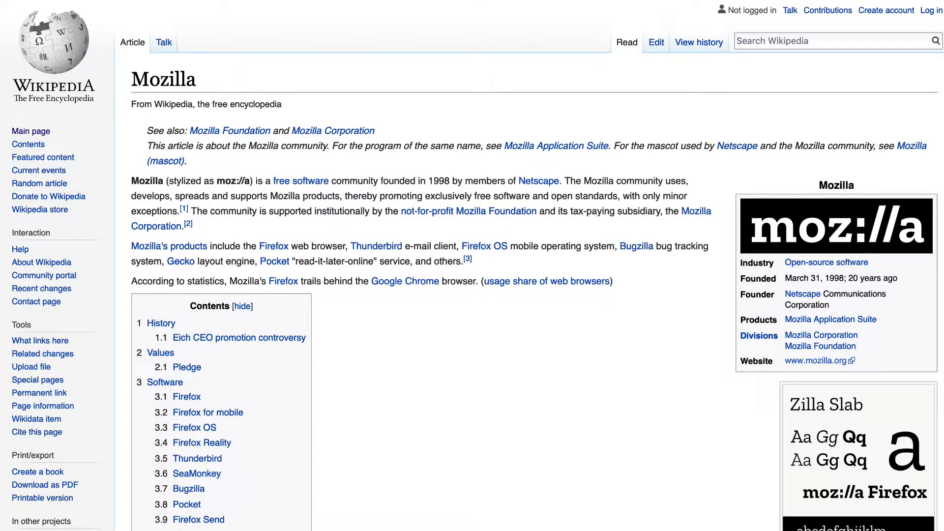
Scroll the Mozilla article down to the Eich CEO promotion controversy and Values sections
scroll("down", 3)
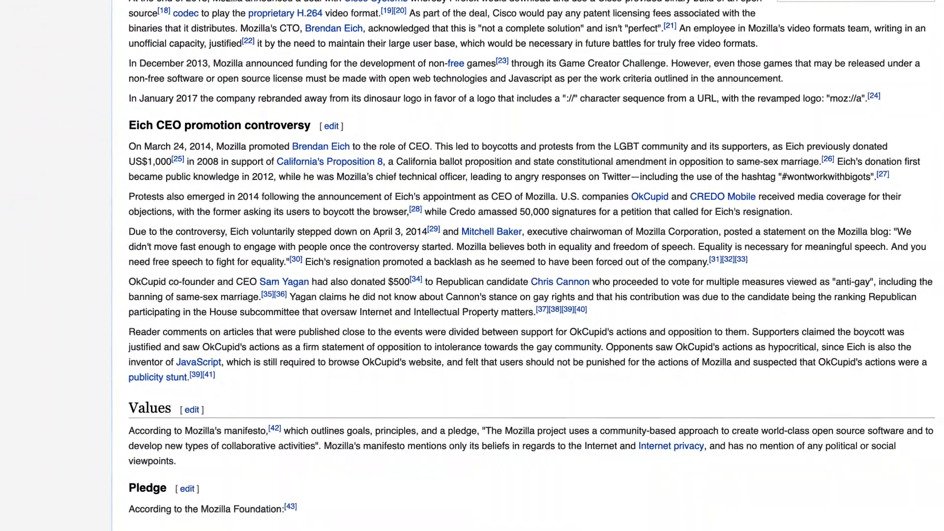
scroll("down", 3)
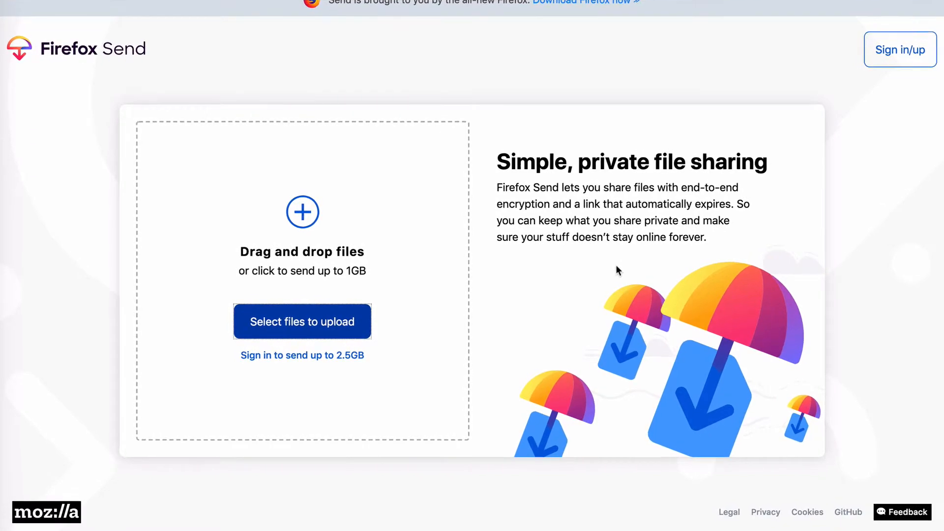
scroll("up", 3)
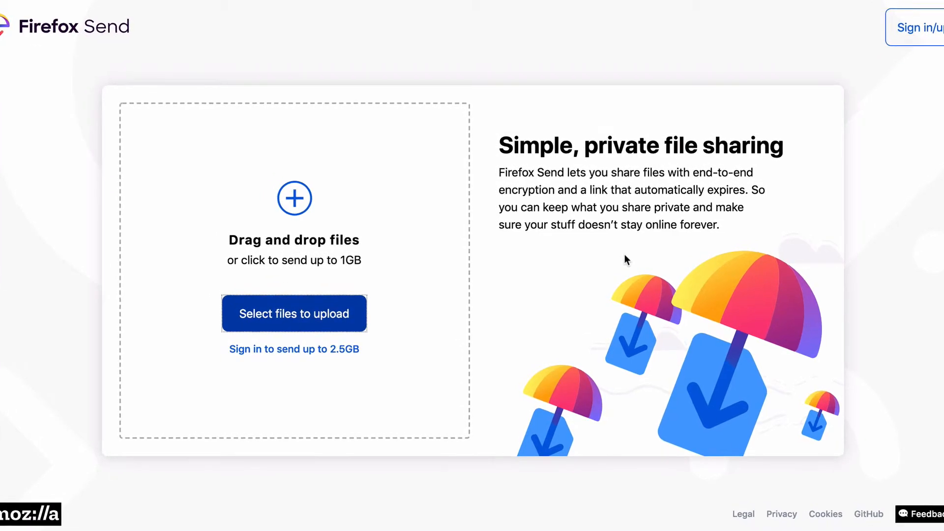
scroll("up", 3)
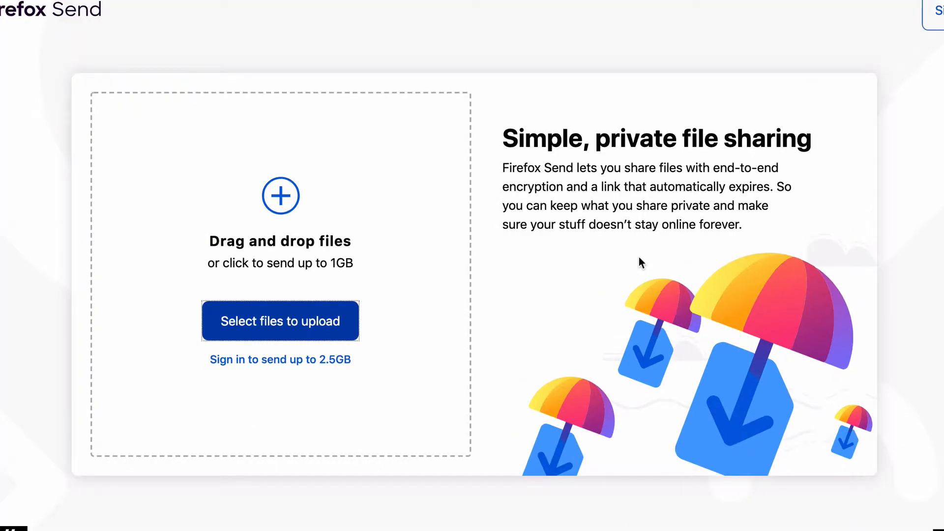
left_click(280, 321)
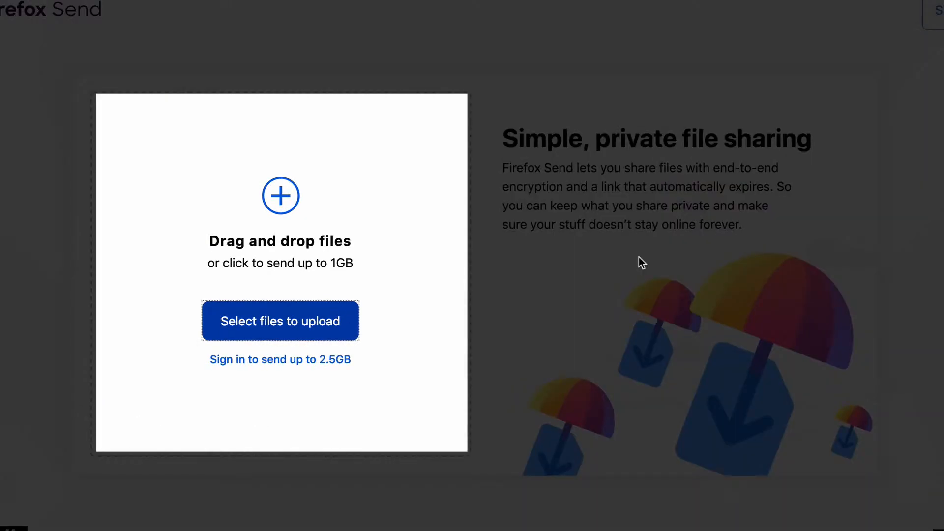
mouse_move(423, 284)
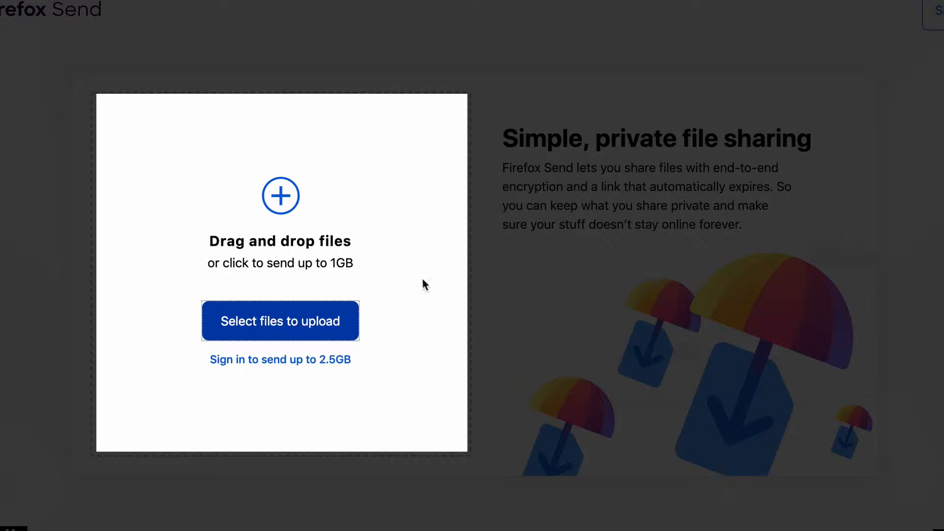
mouse_move(345, 330)
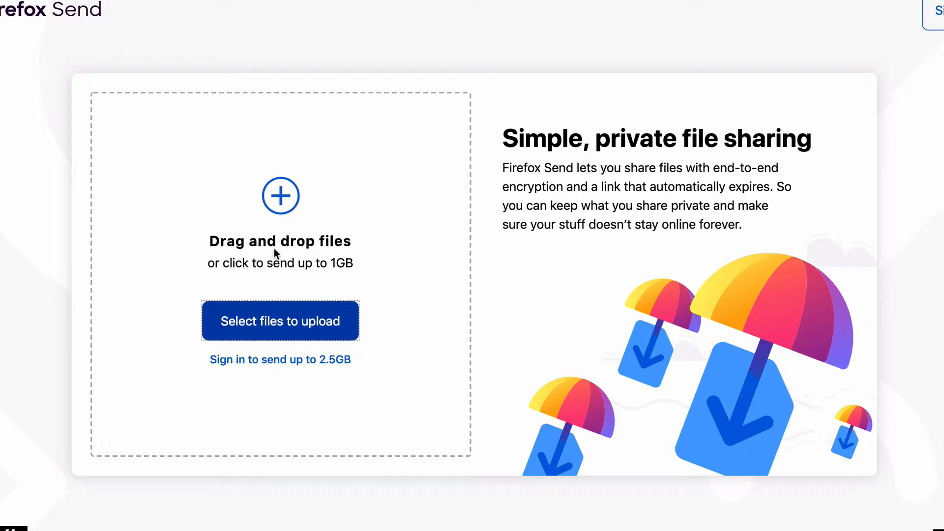
Queue slide2.png and slide3.png (672.6 KB total) for upload
left_click(280, 322)
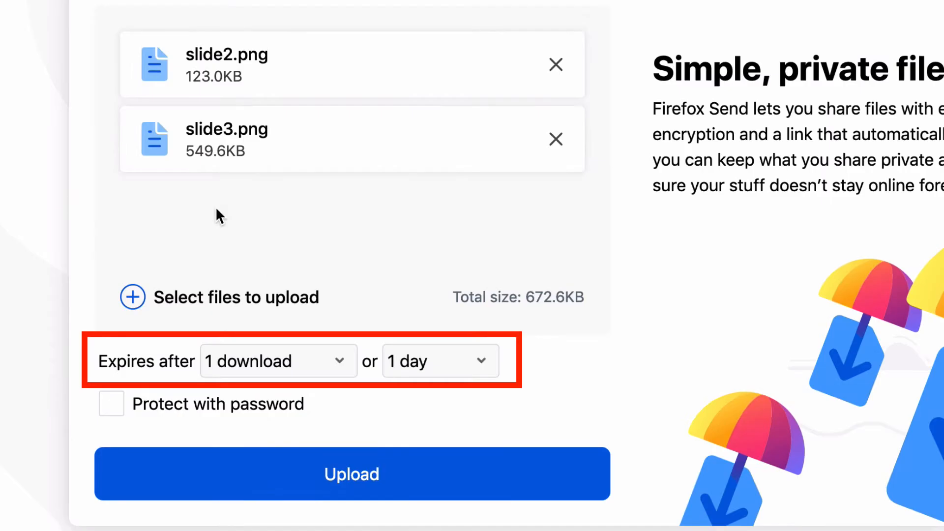
scroll("down", 3)
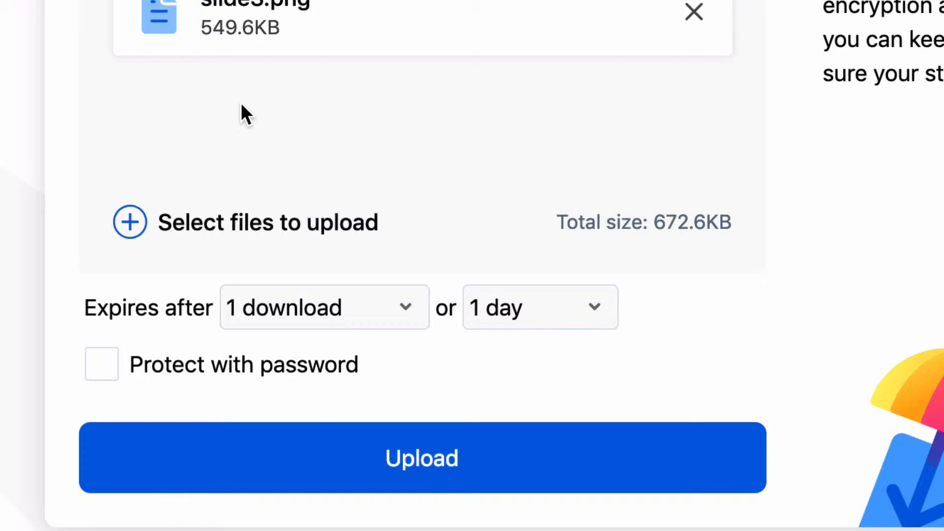
left_click(324, 306)
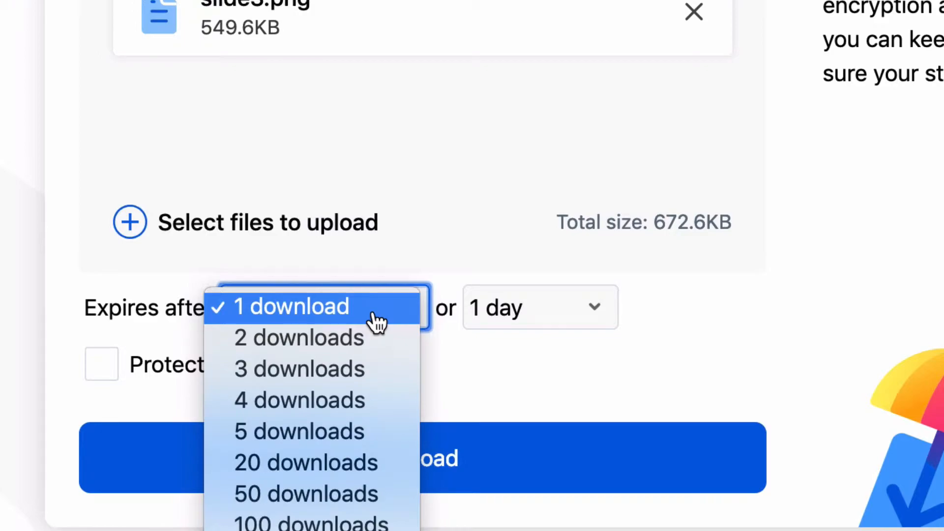
left_click(292, 306)
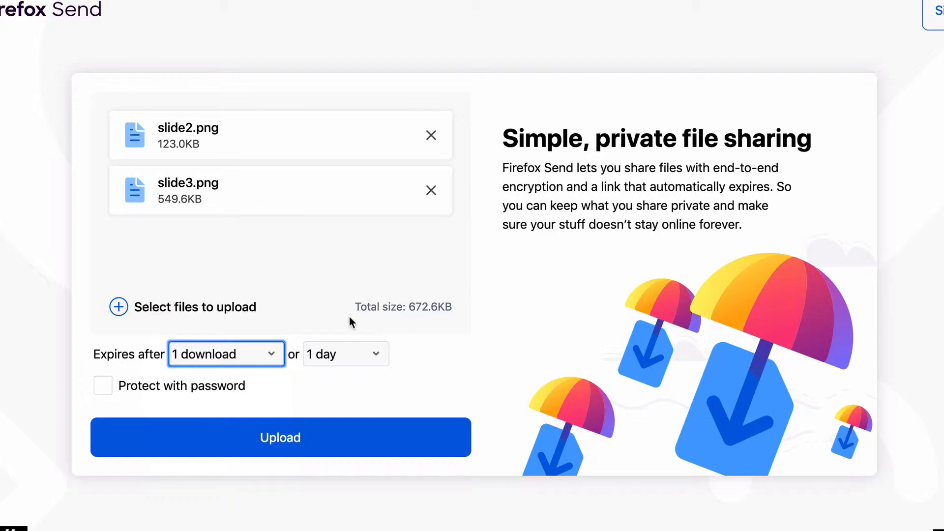
mouse_move(283, 369)
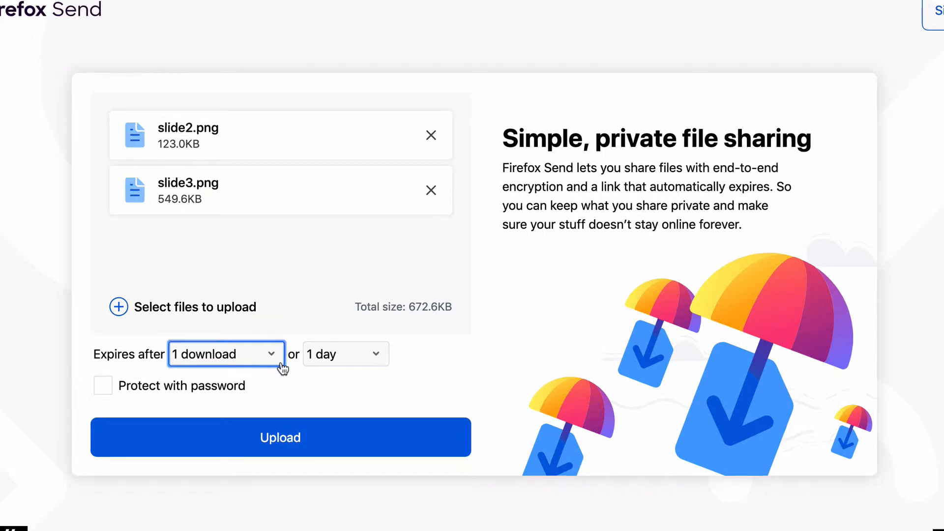
Set the slides' expiry to 1 download or 1 hour and enable password protection
scroll("down", 3)
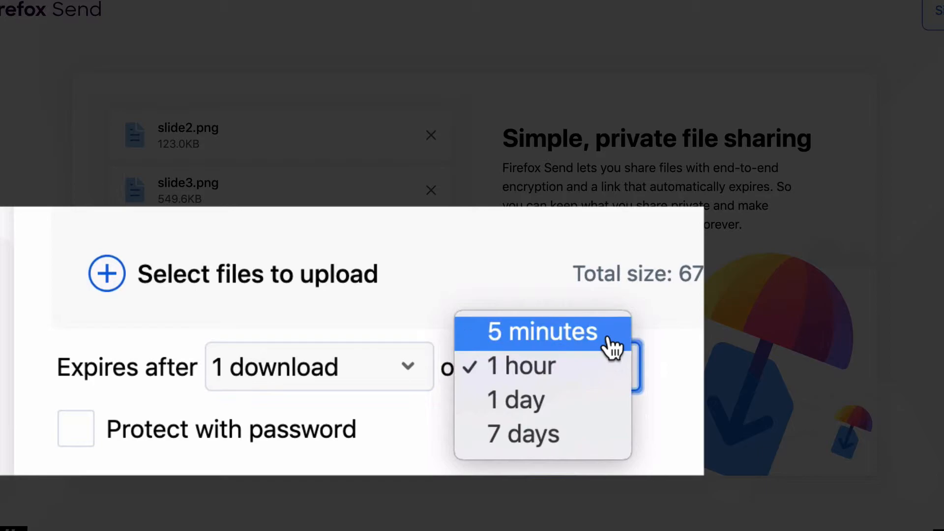
left_click(541, 331)
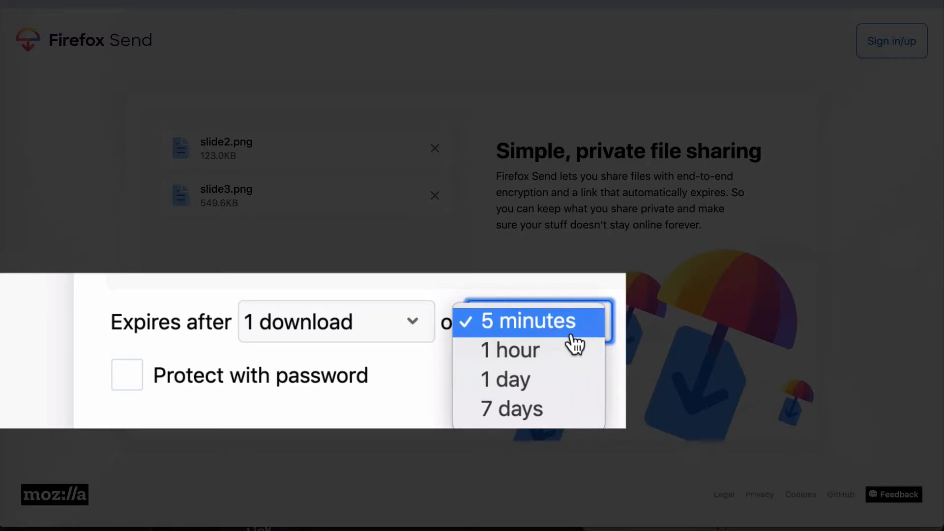
left_click(510, 350)
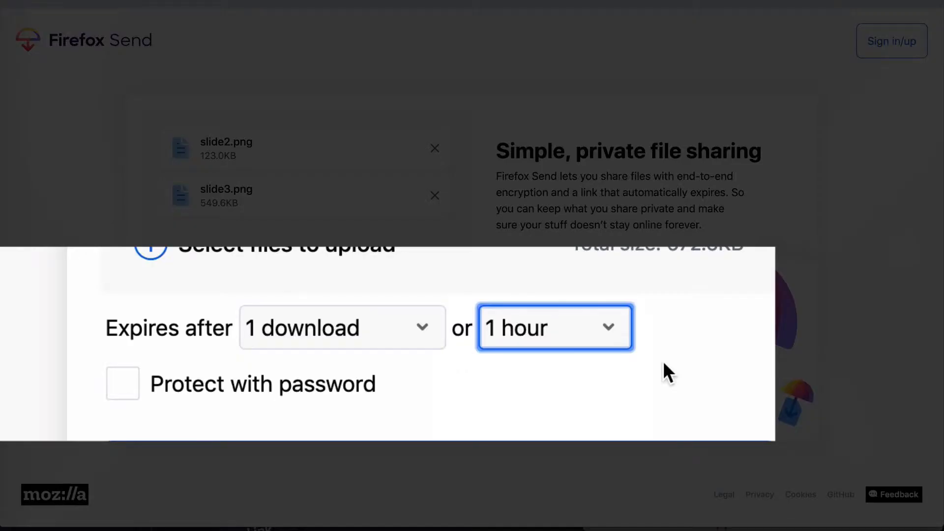
mouse_move(123, 383)
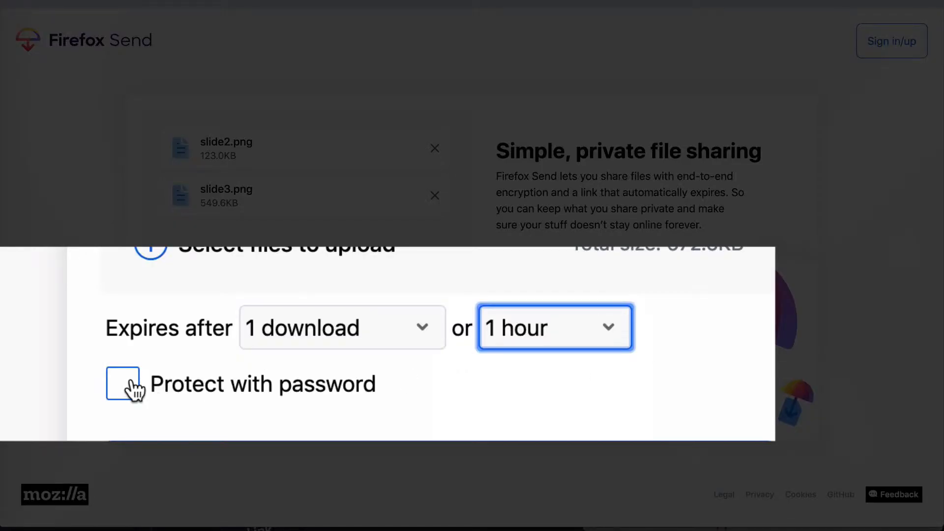
left_click(122, 383)
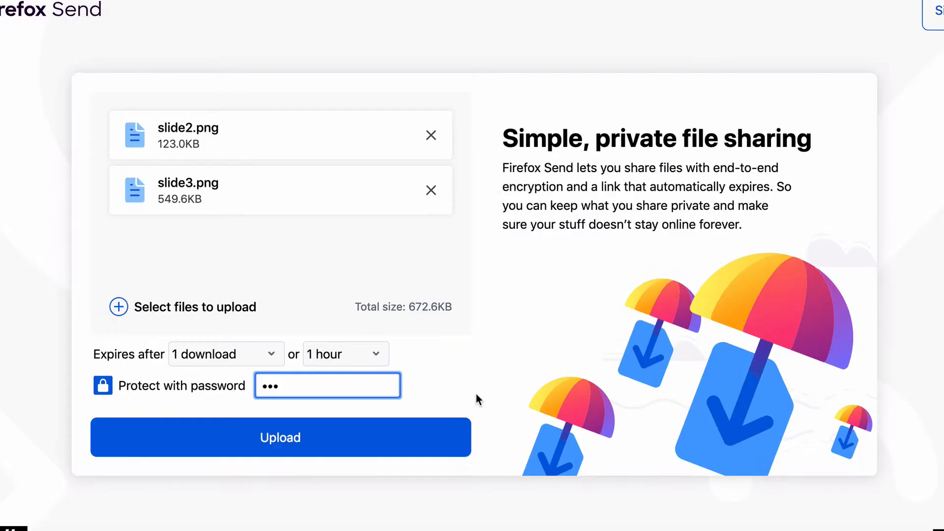
mouse_move(279, 438)
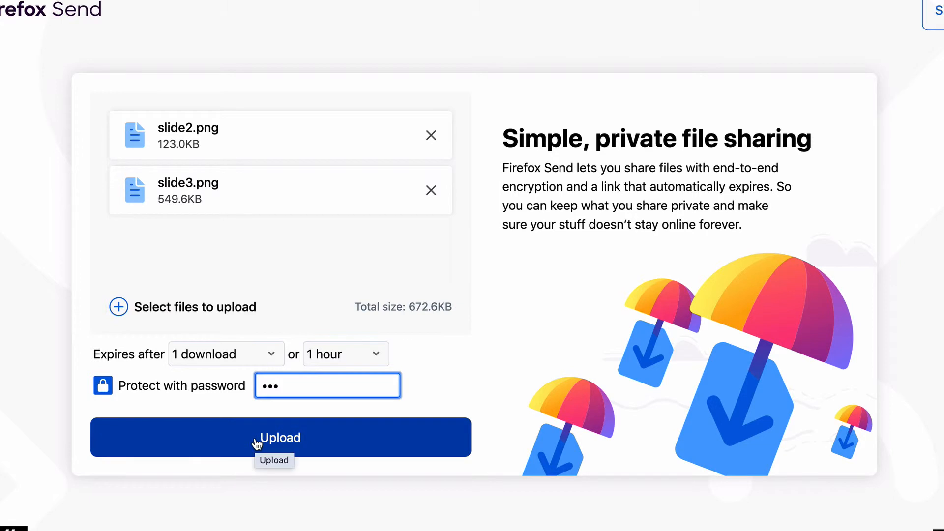
Upload both slides as Send-Archive.zip and copy its share link
left_click(280, 438)
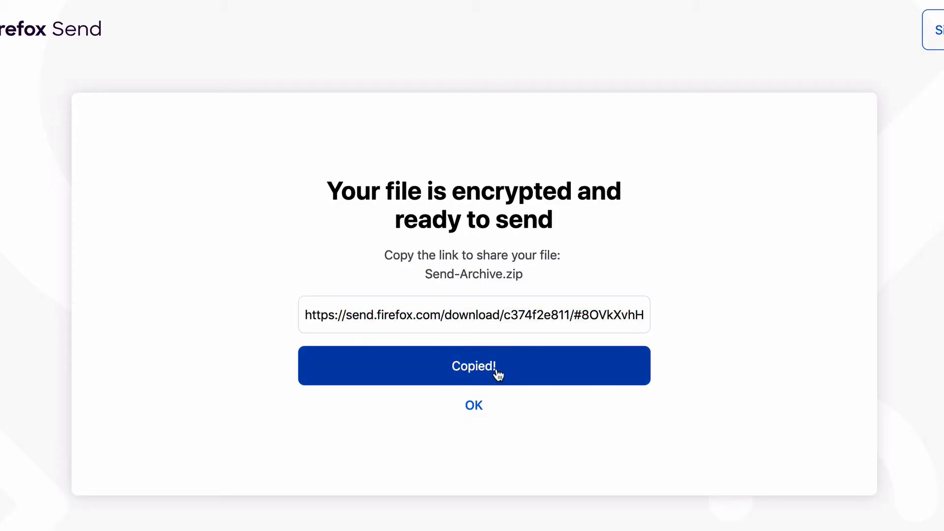
left_click(474, 406)
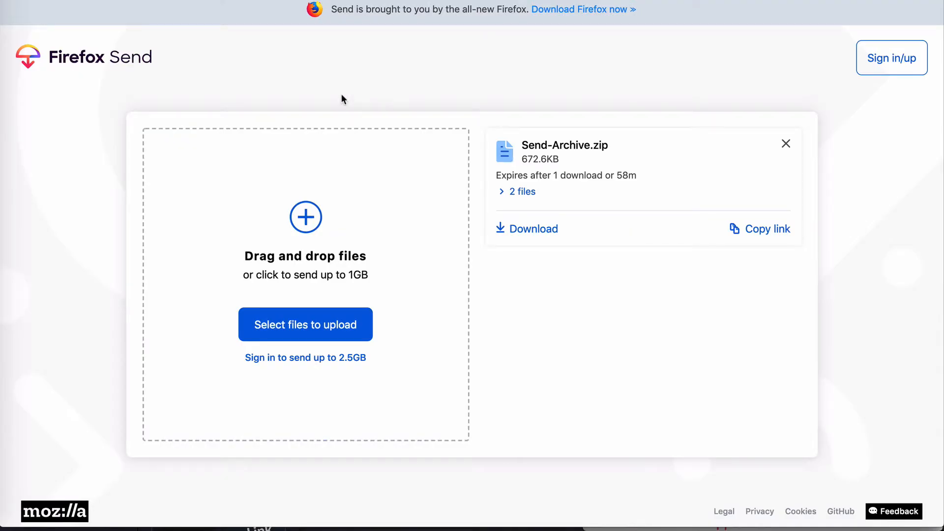
Open the copied send.firefox.com download link in a new tab and enter the password
left_click(456, 20)
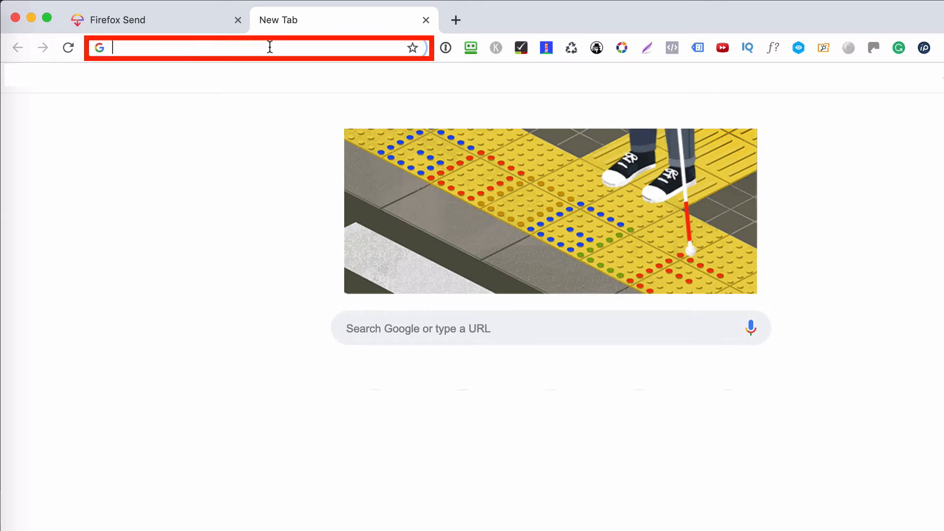
type("https://send.firefox.com/download/c374f2e811/#8O...")
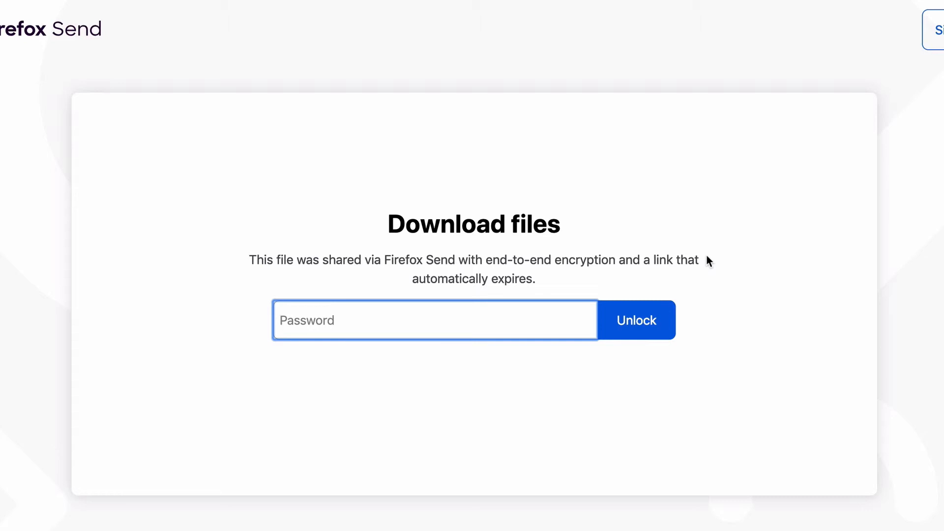
type("•••")
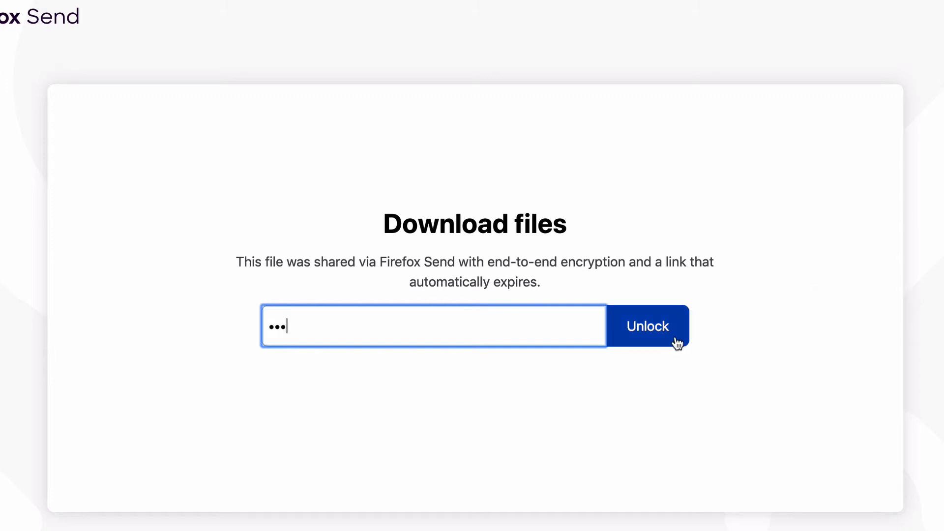
Unlock Send-Archive.zip with the password and download it
left_click(648, 326)
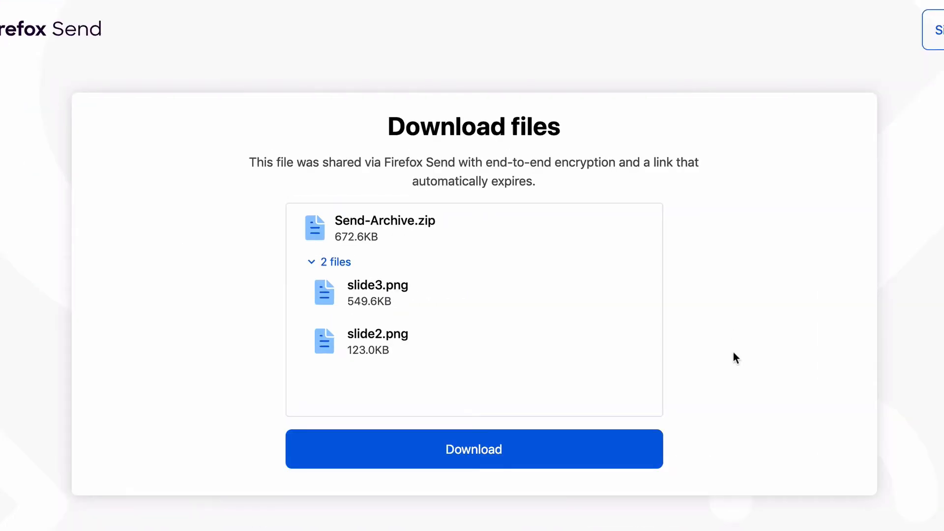
left_click(474, 449)
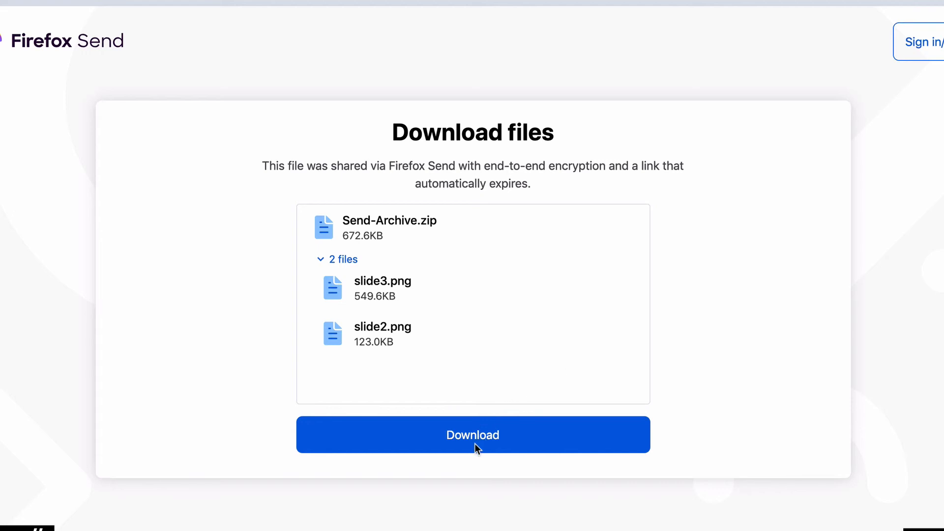
left_click(473, 434)
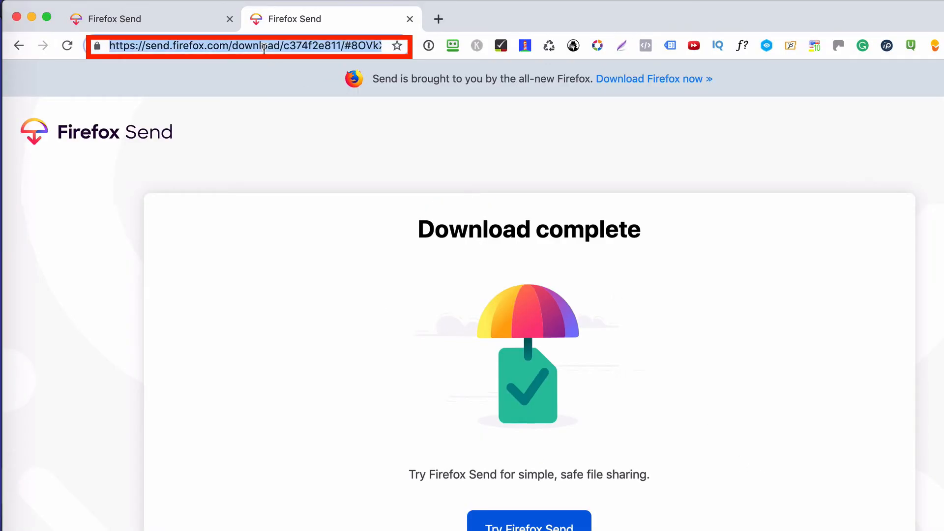
Reload the shared link to see 'This link has expired.', then choose Try Firefox Send
left_click(247, 46)
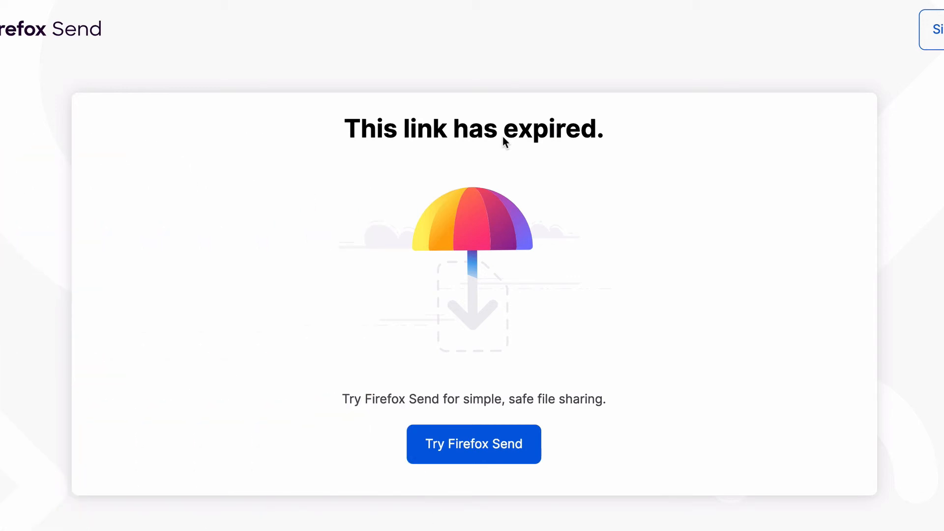
scroll("down", 3)
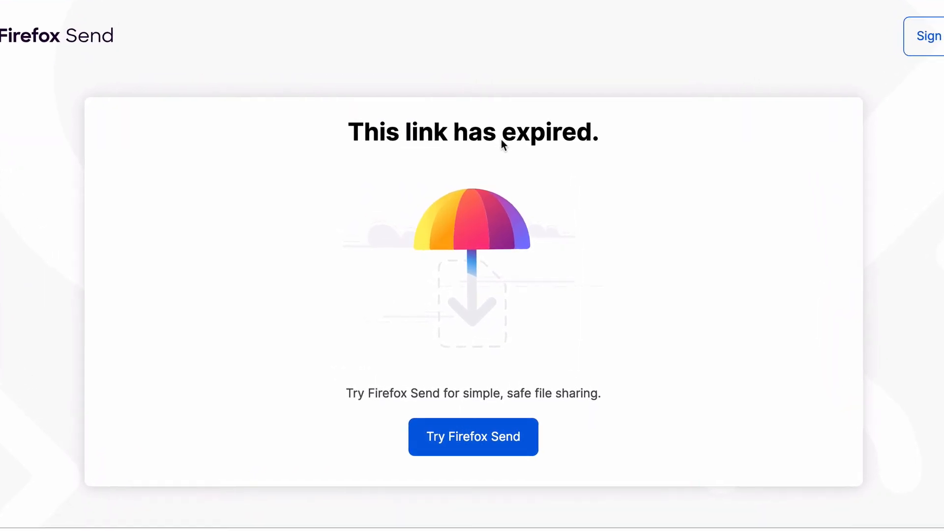
left_click(473, 436)
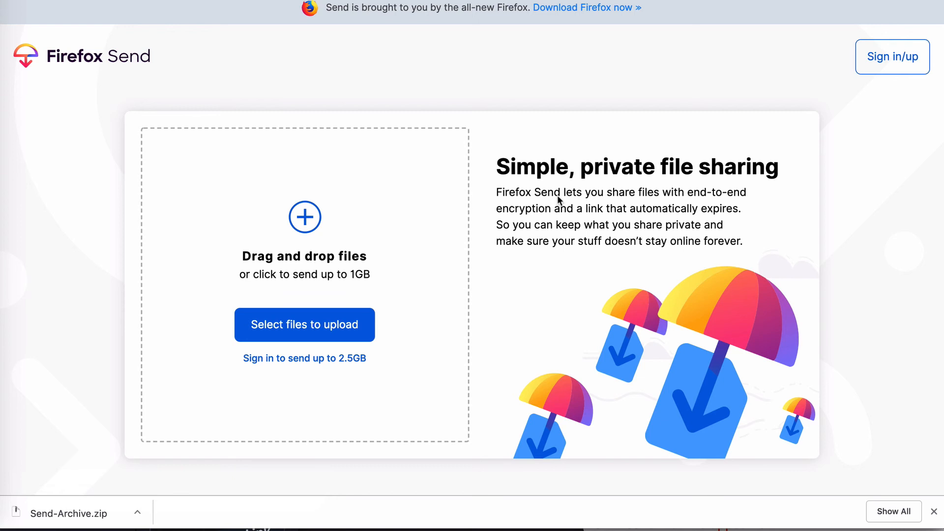
left_click(304, 325)
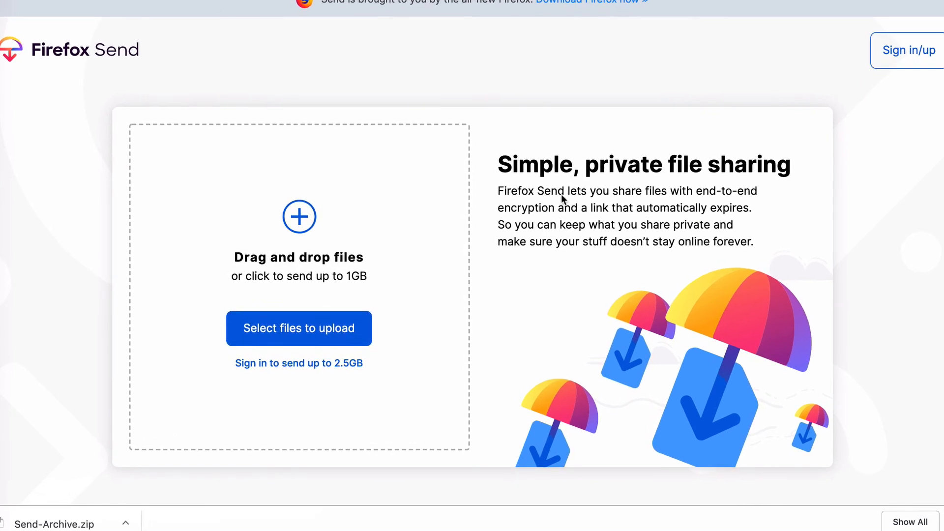
scroll("up", 3)
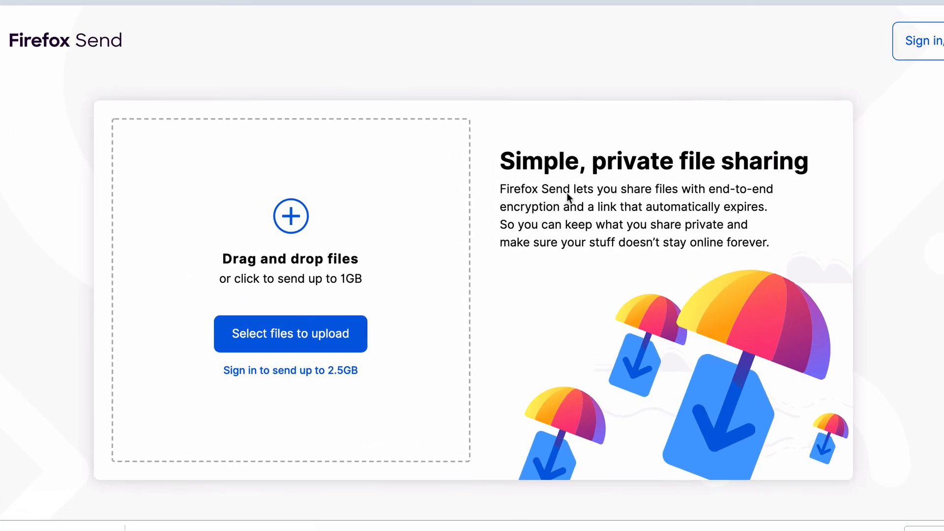